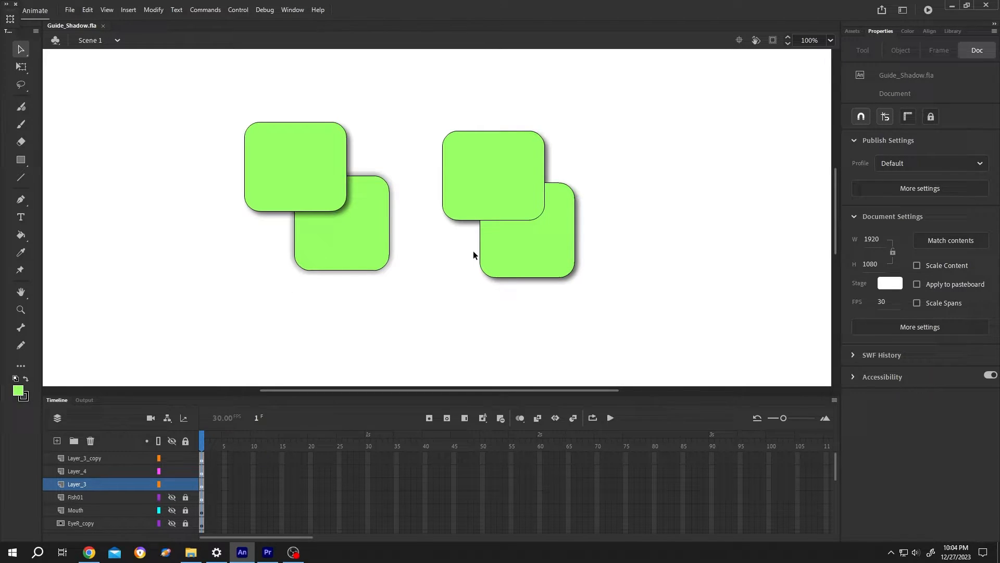
Add a top layer named BOX holding a green rectangle with a black outline
click(56, 441)
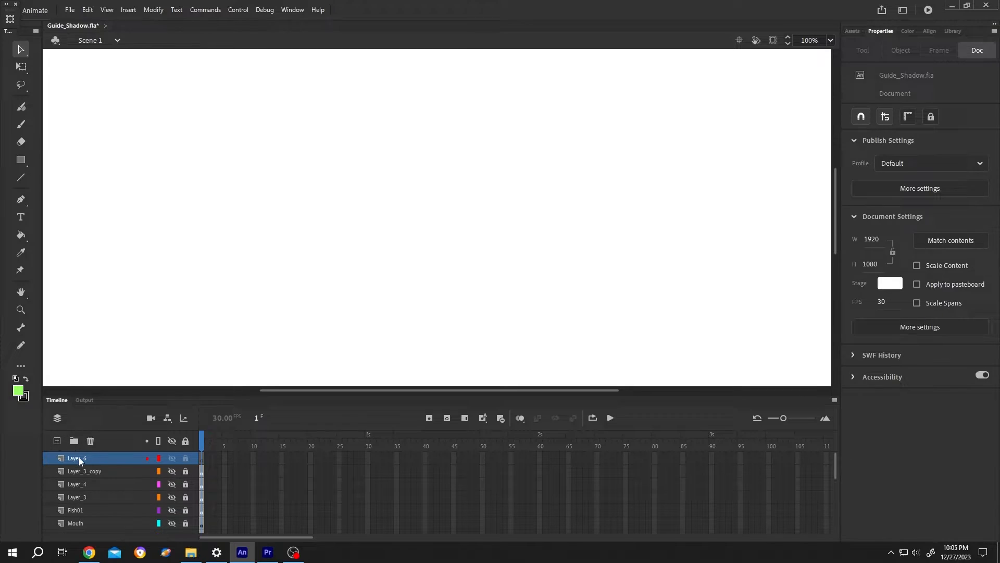
double_click(76, 457)
text(BOX)
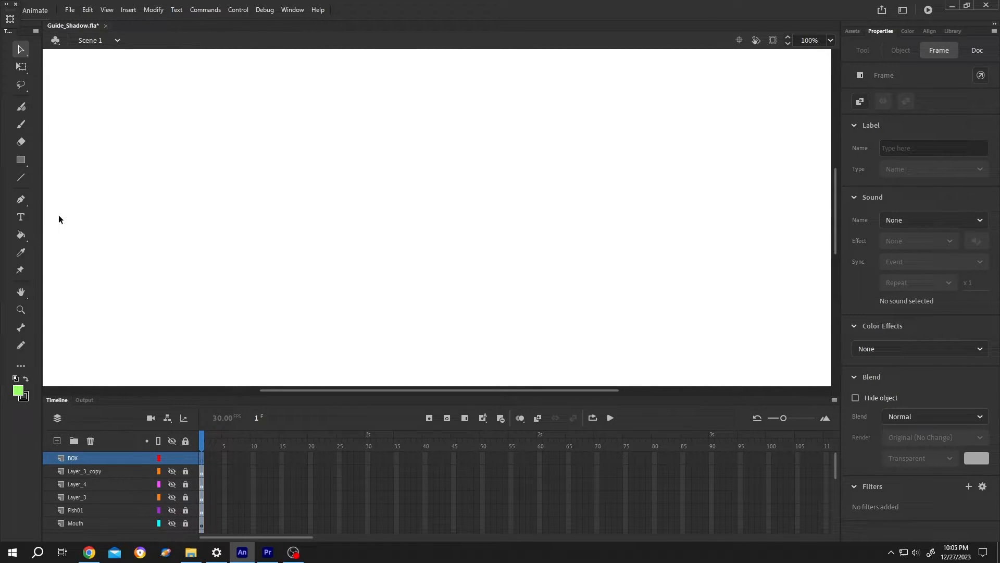
drag(297, 151, 322, 174)
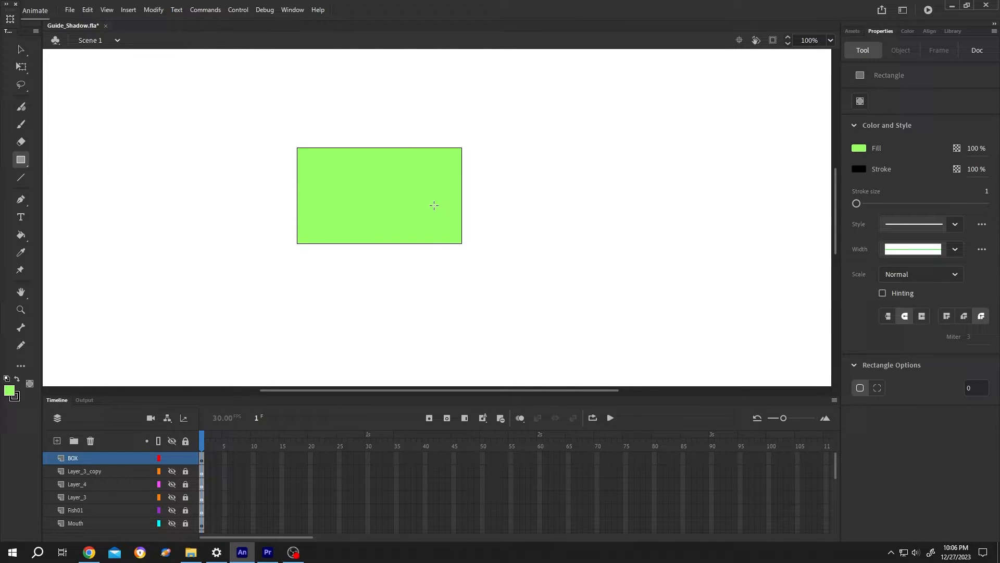
click(977, 50)
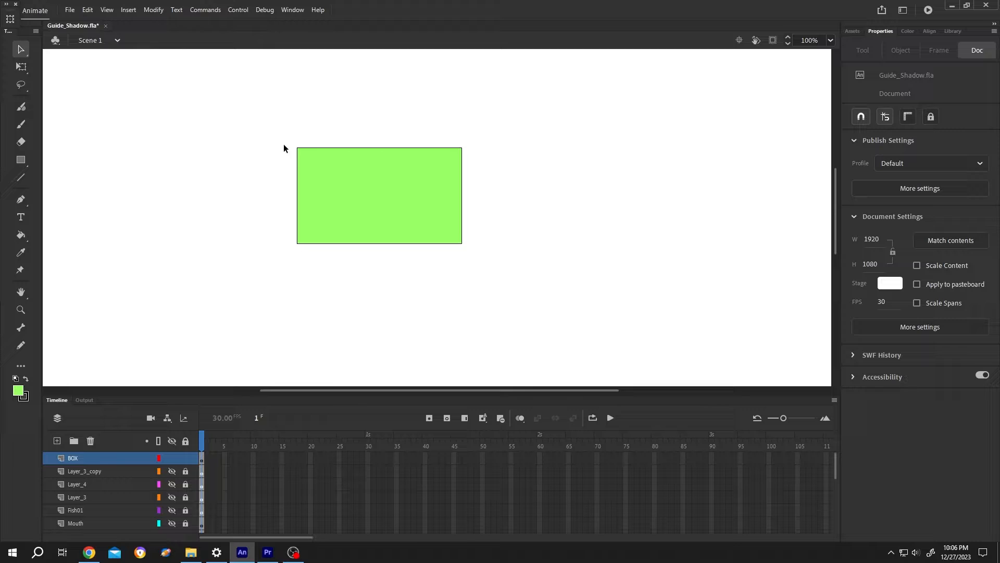
Select the BOX rectangle and open the Add filter list in Properties
click(203, 457)
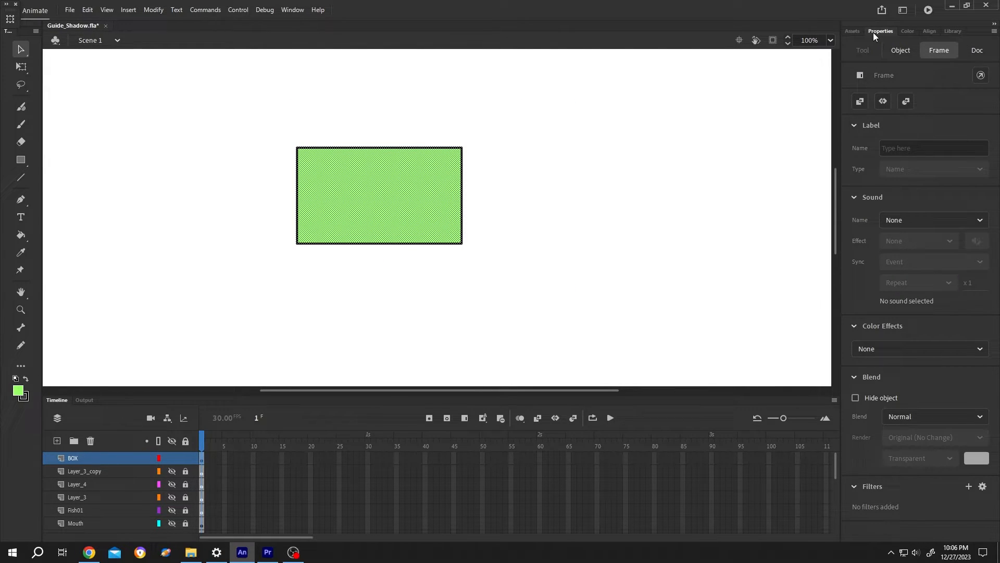
mouse_move(953, 36)
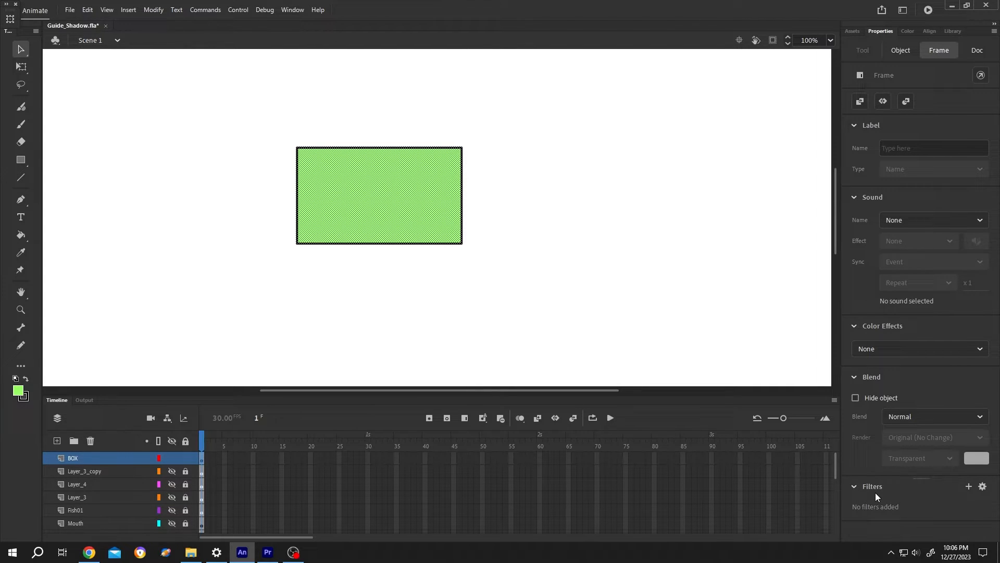
mouse_move(969, 486)
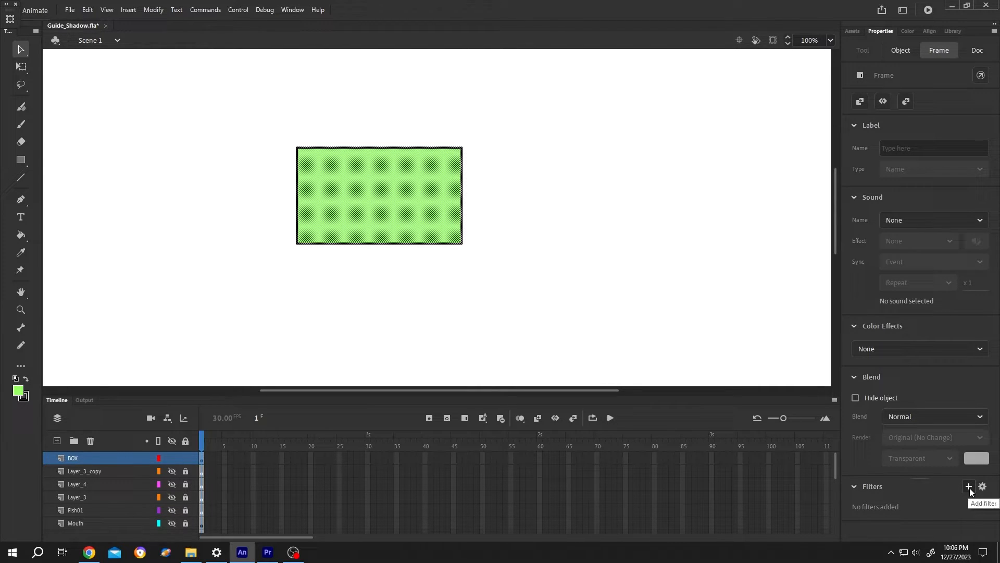
click(969, 487)
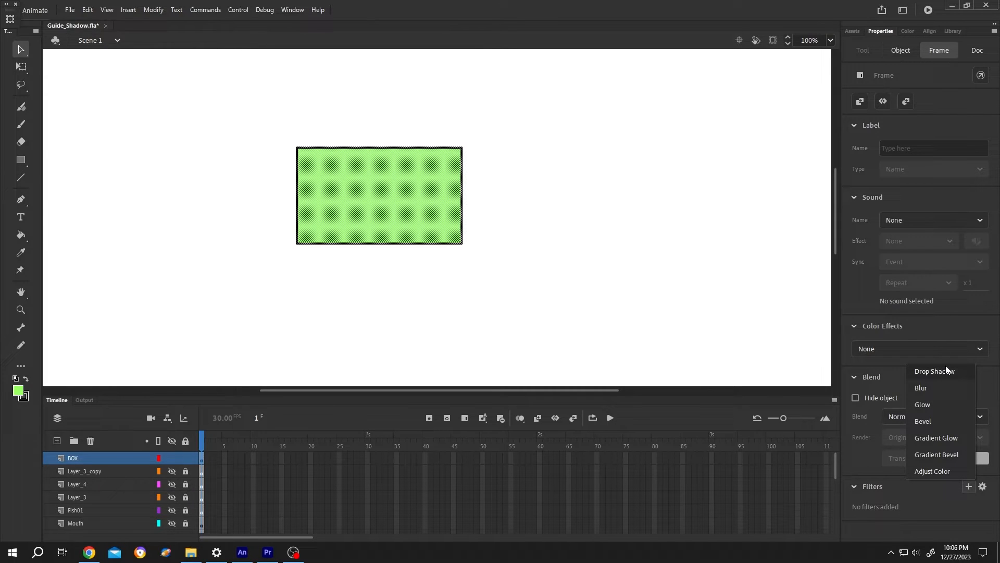
mouse_move(940, 377)
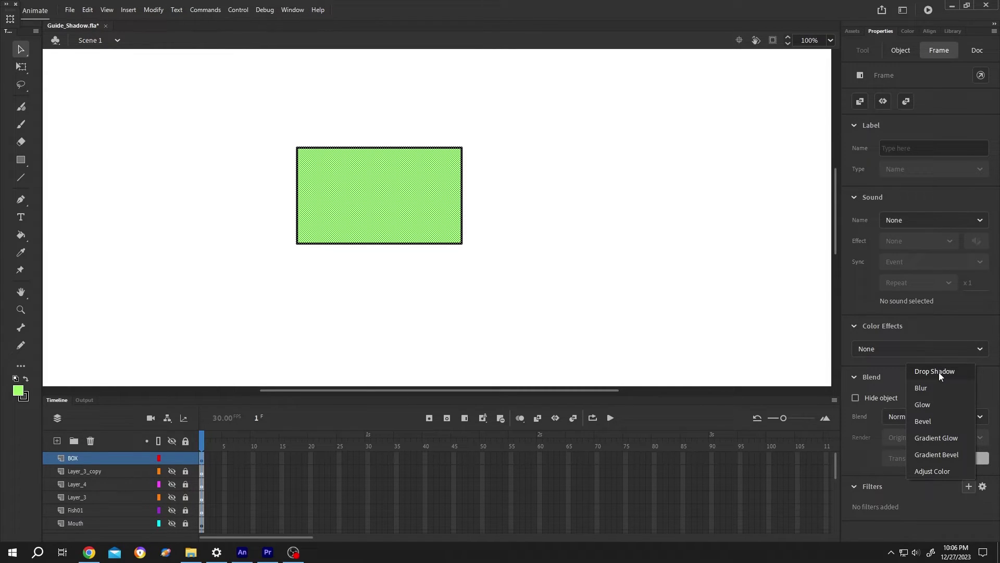
Apply a Drop Shadow filter to the rectangle with High quality and 55% strength
click(934, 371)
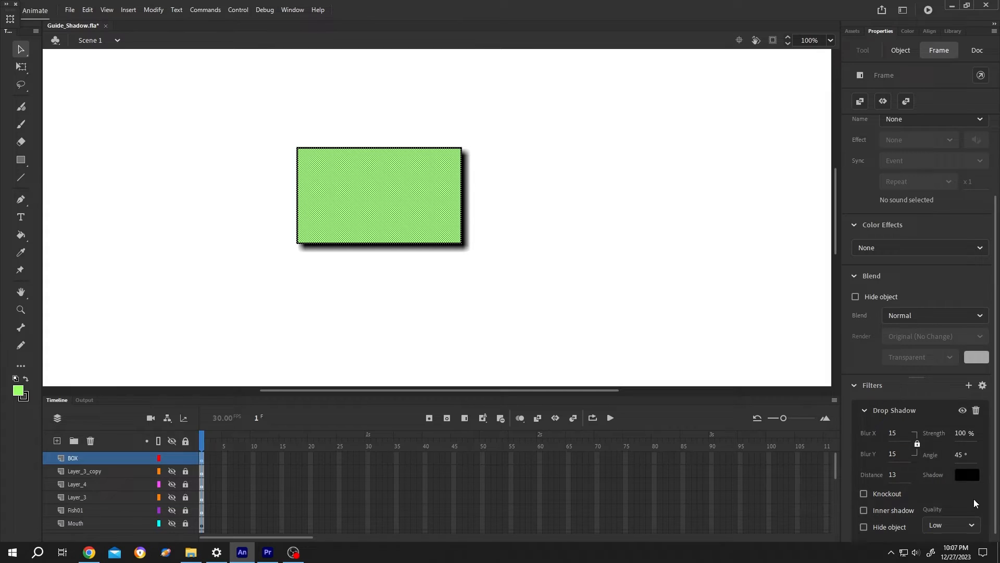
click(950, 525)
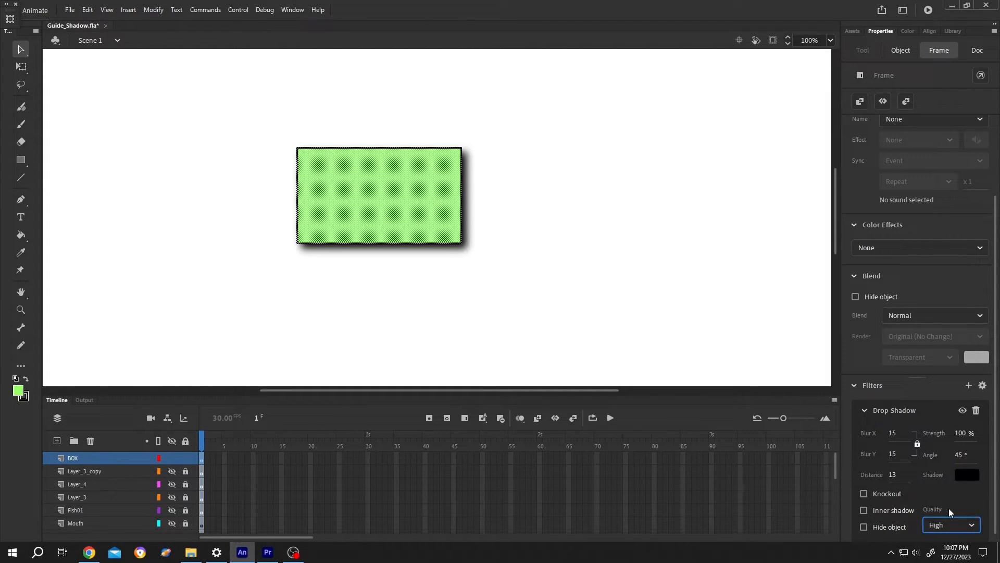
mouse_move(945, 434)
text(55)
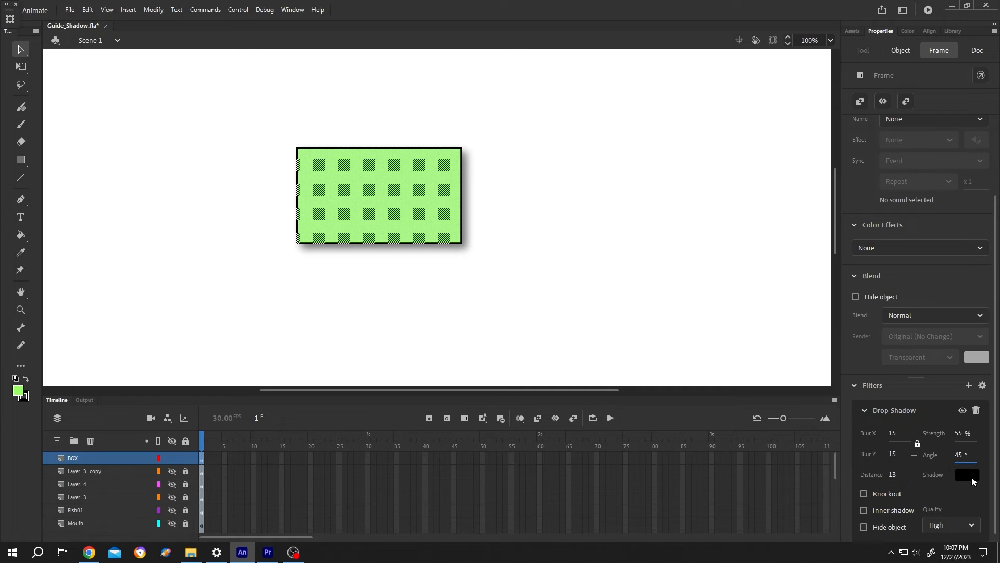
Set the Drop Shadow colour to blue
click(967, 474)
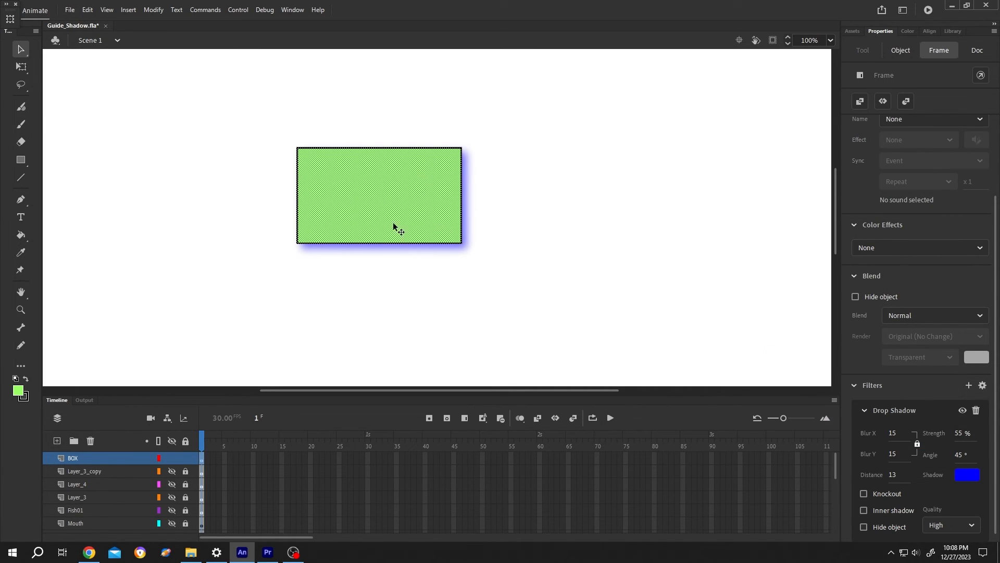
mouse_move(540, 241)
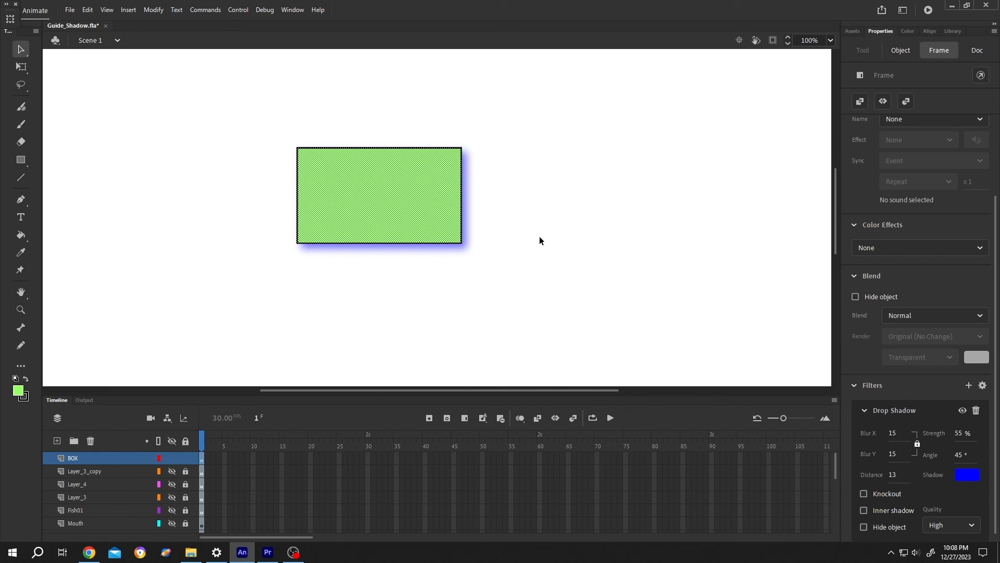